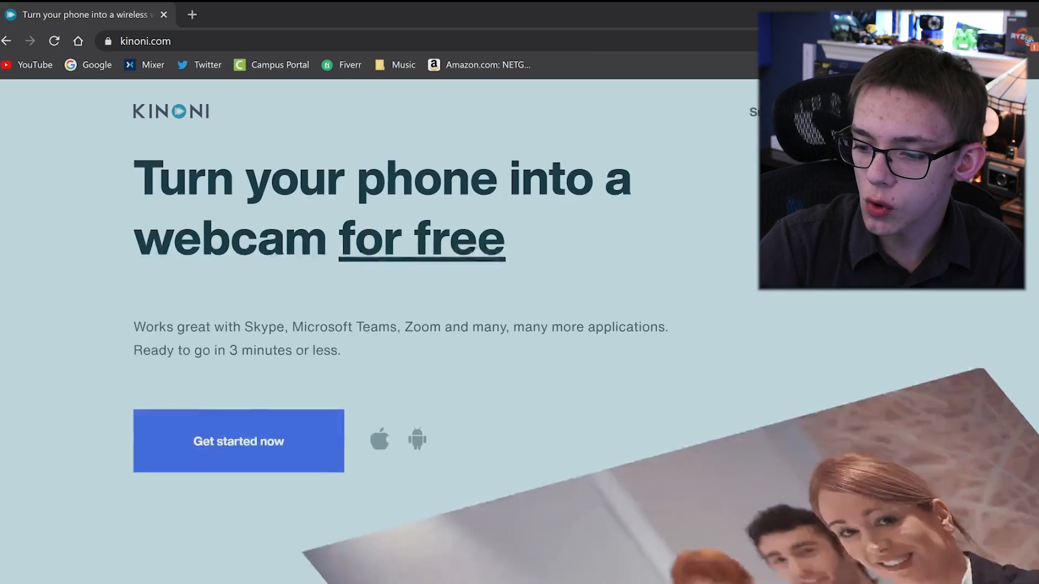
Step: Download the EpocCam Windows drivers and open EpocCamInstaller298.zip from the download bar
scroll(down, 3)
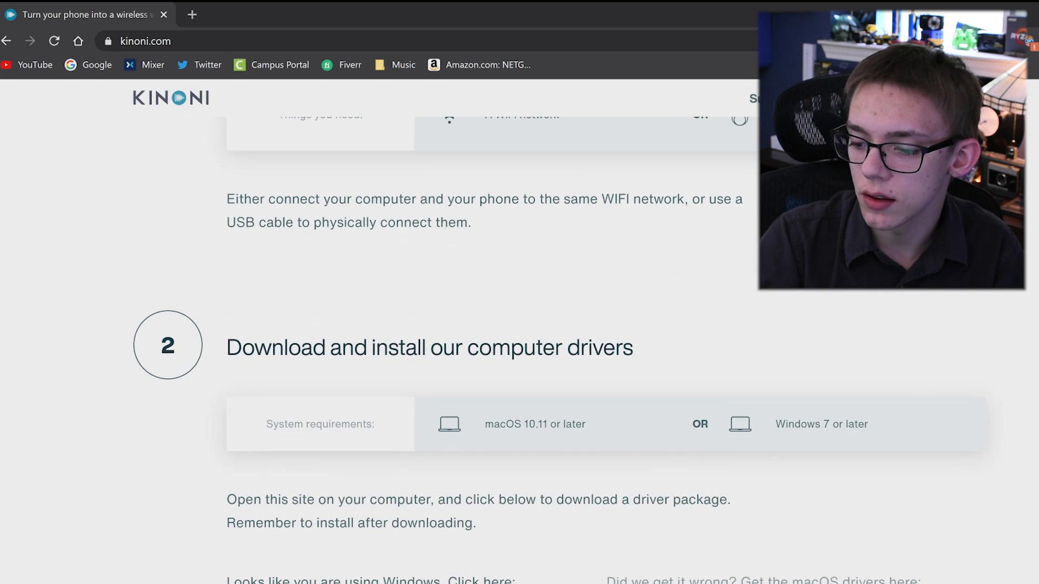
scroll(down, 3)
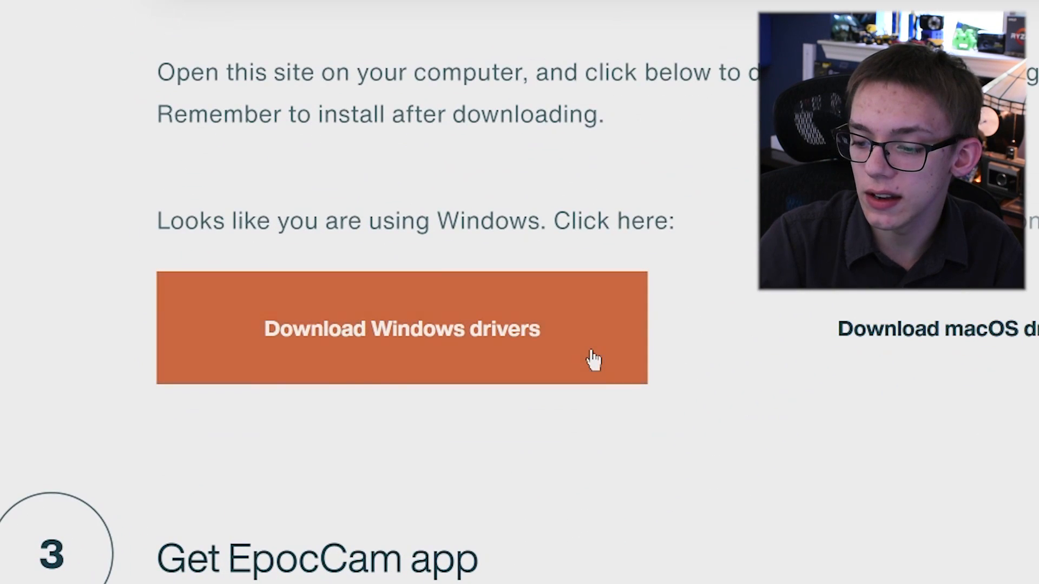
click(401, 329)
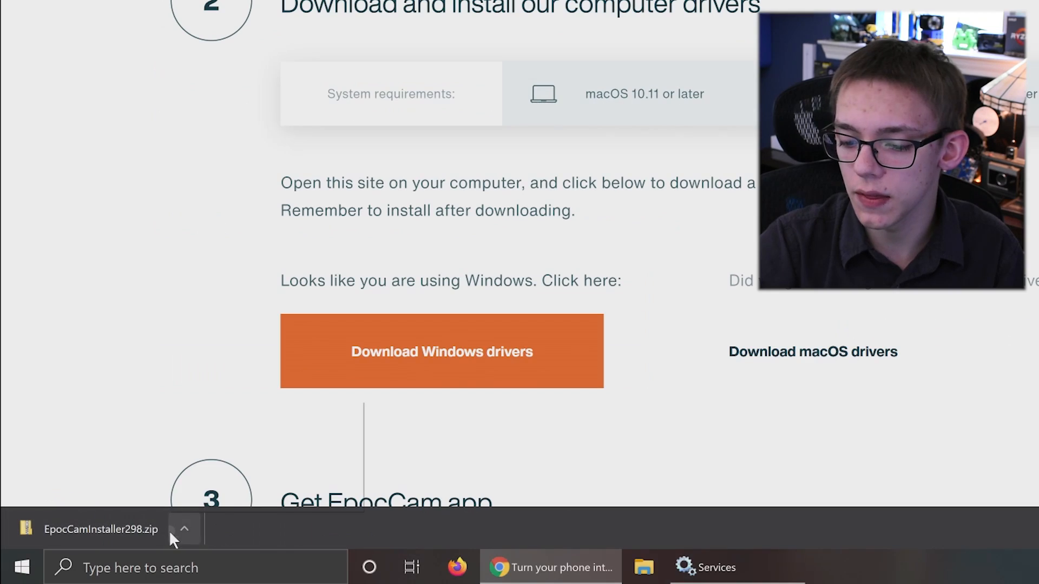
click(100, 529)
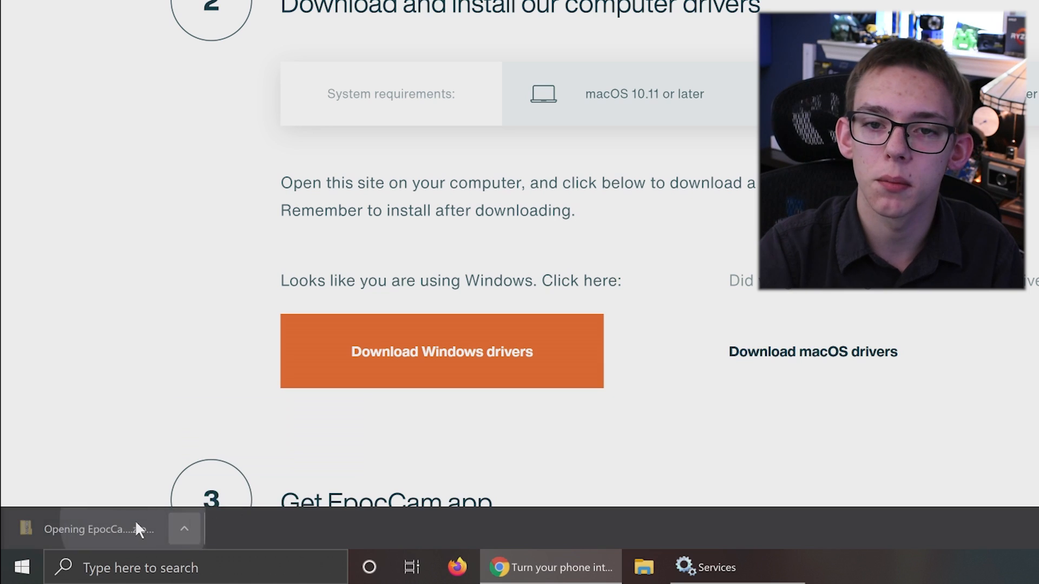